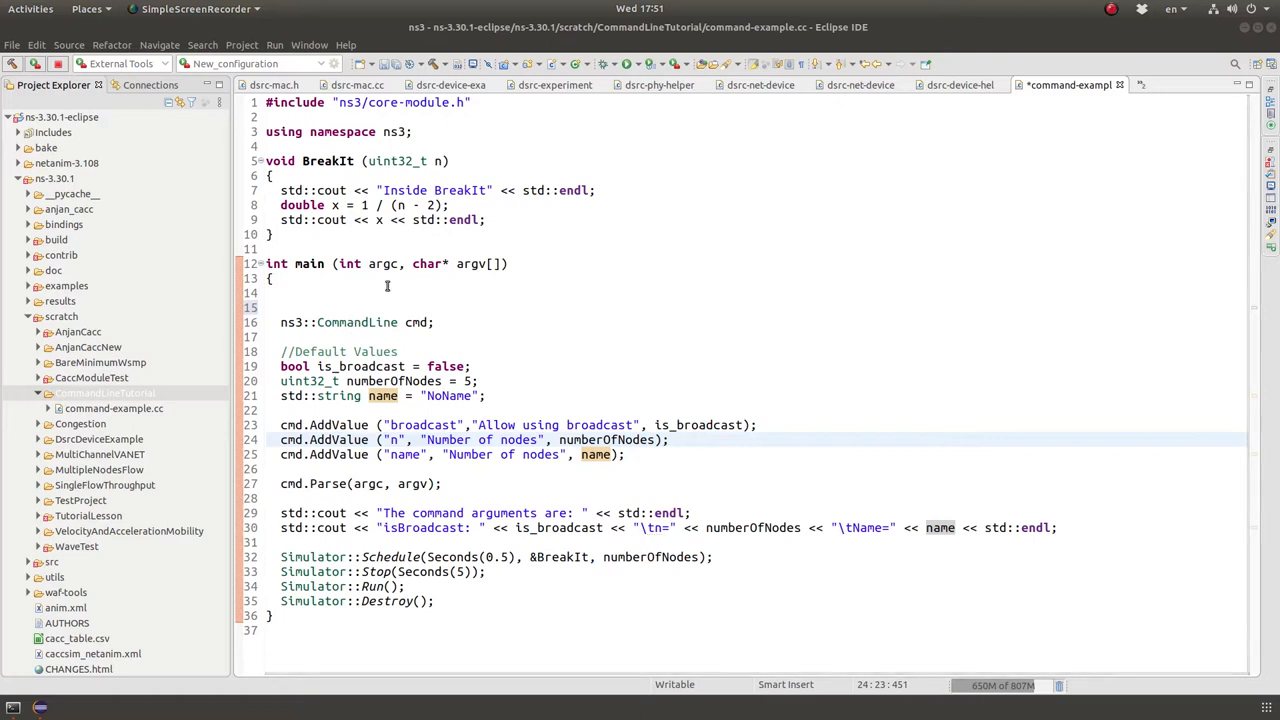
mouse_move(360, 308)
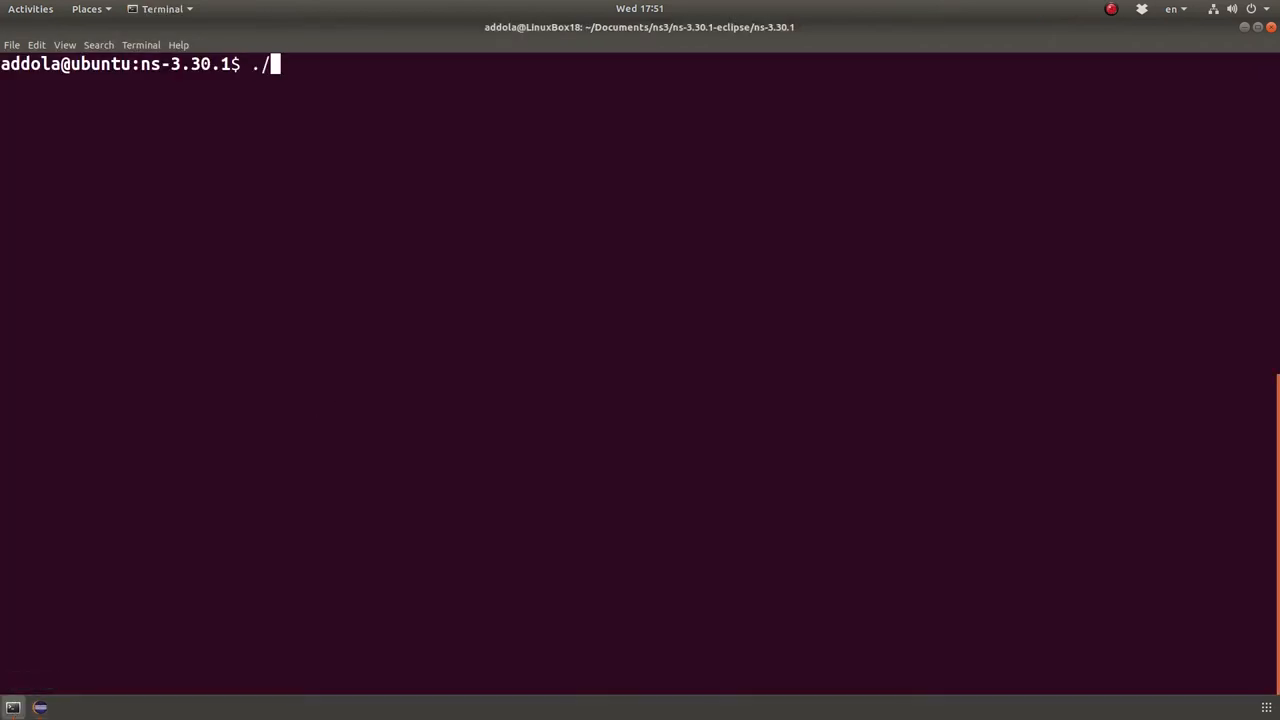
Step: Run ./waf --run "CommandLineTutorial --n=2" and observe it terminate with SIGFPE
type("waf --run")
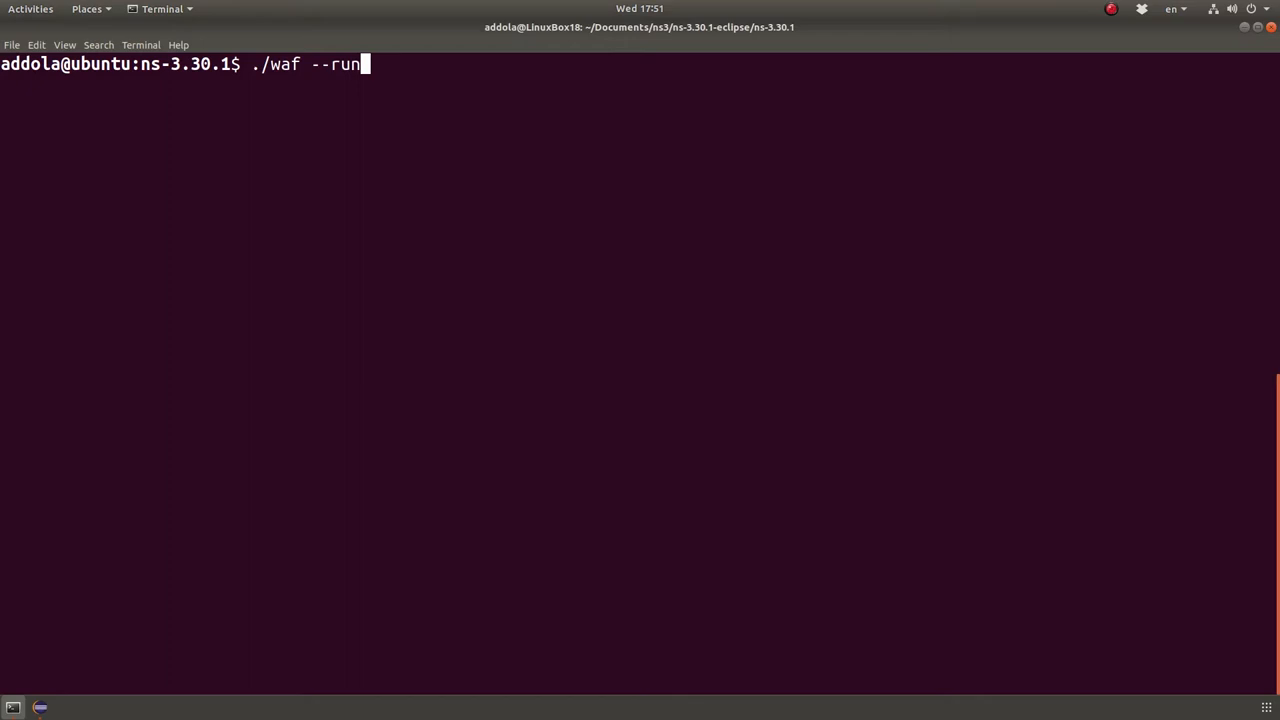
type("Conna")
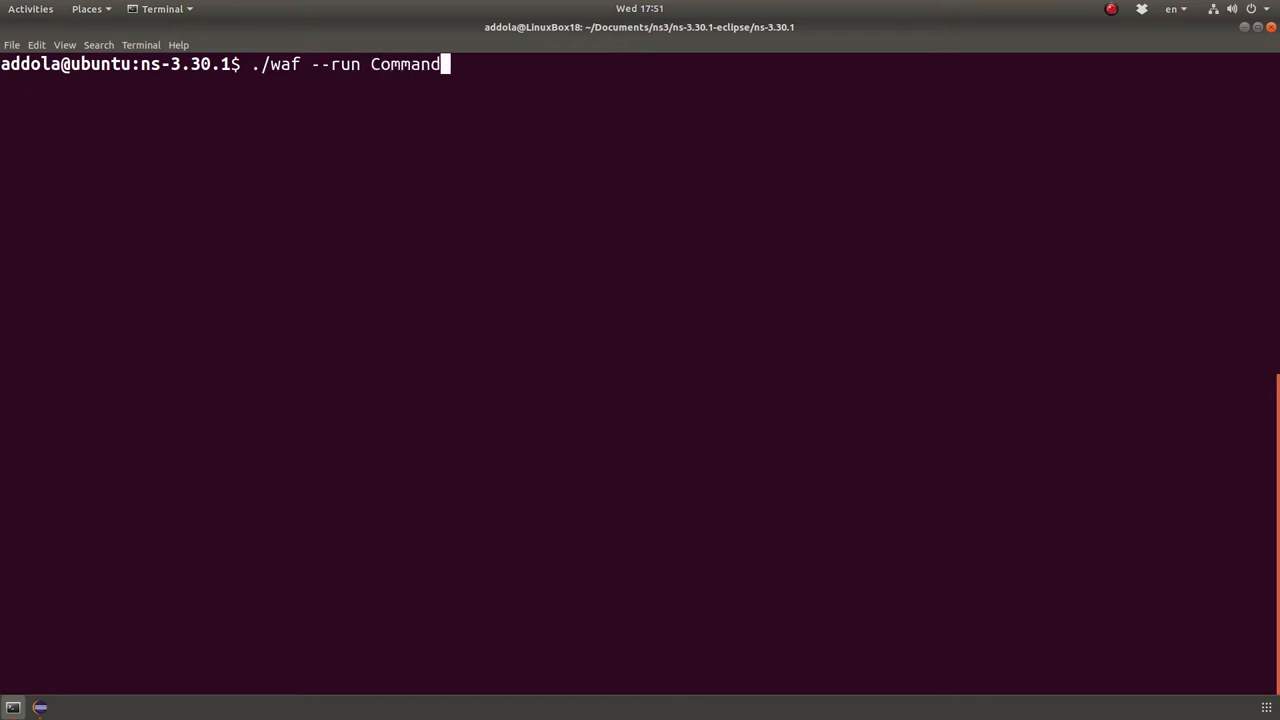
type("LineT")
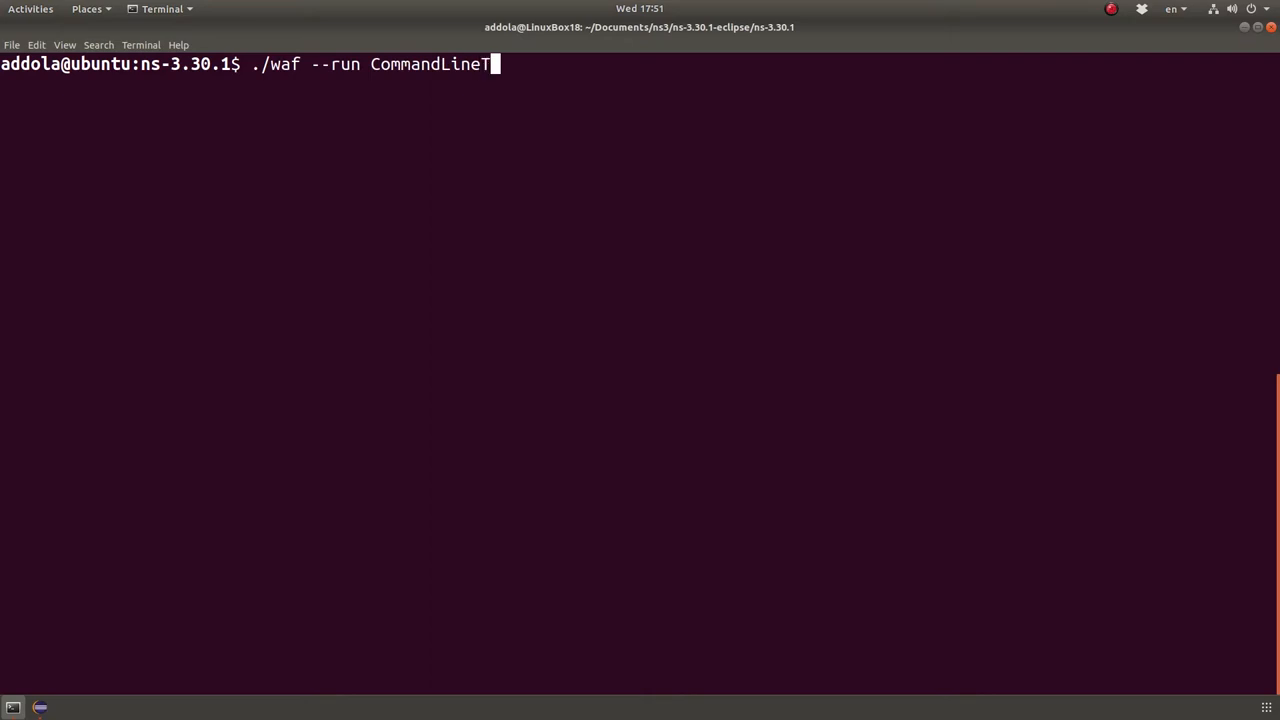
type("utorial")
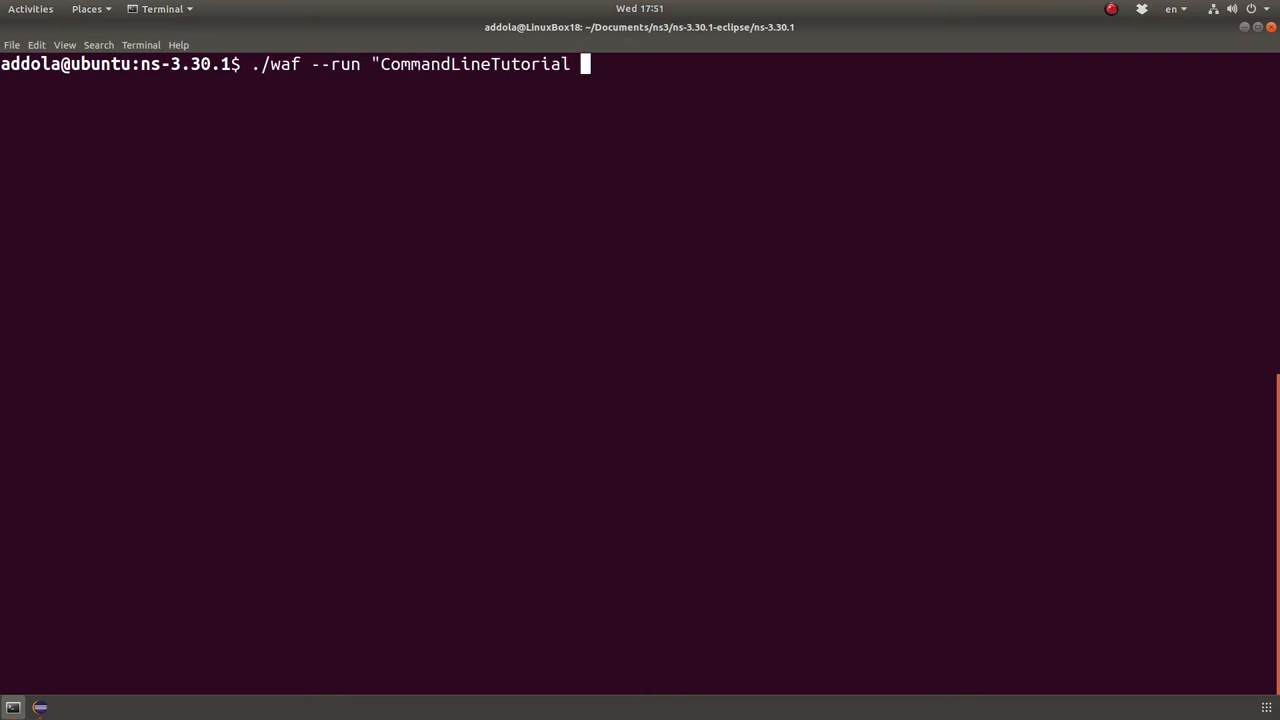
type("--n=2\"")
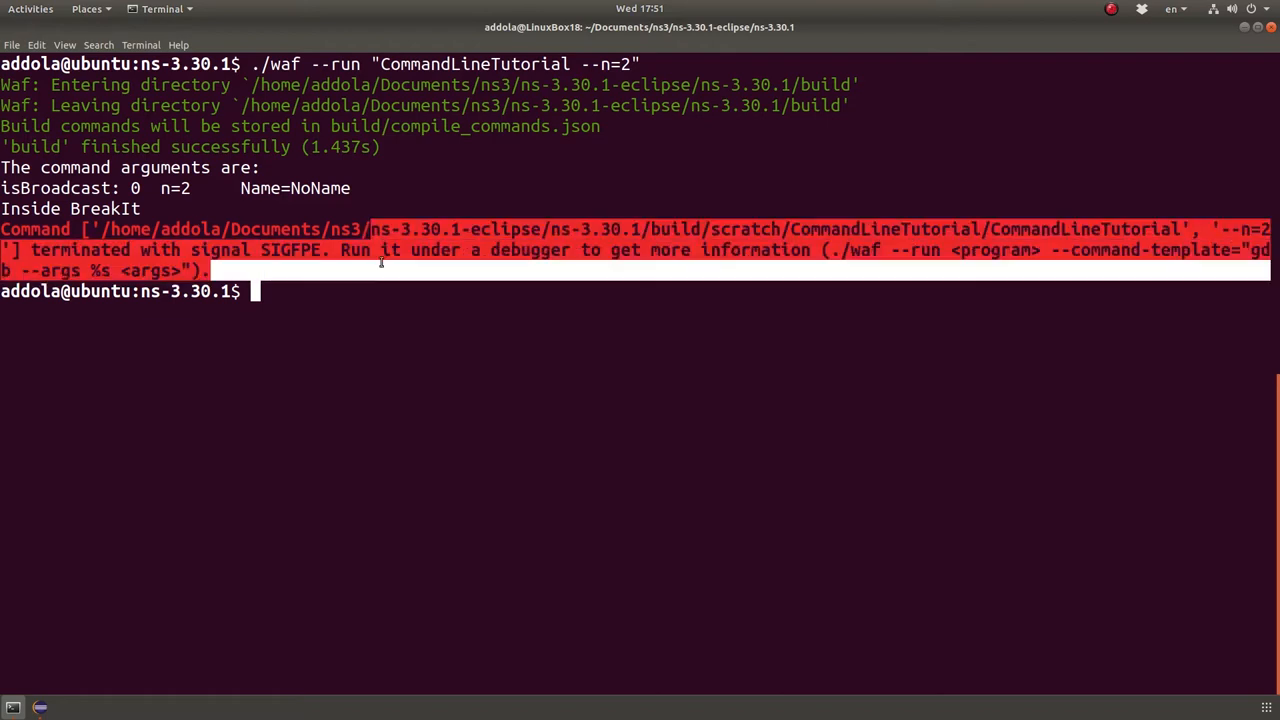
mouse_move(287, 270)
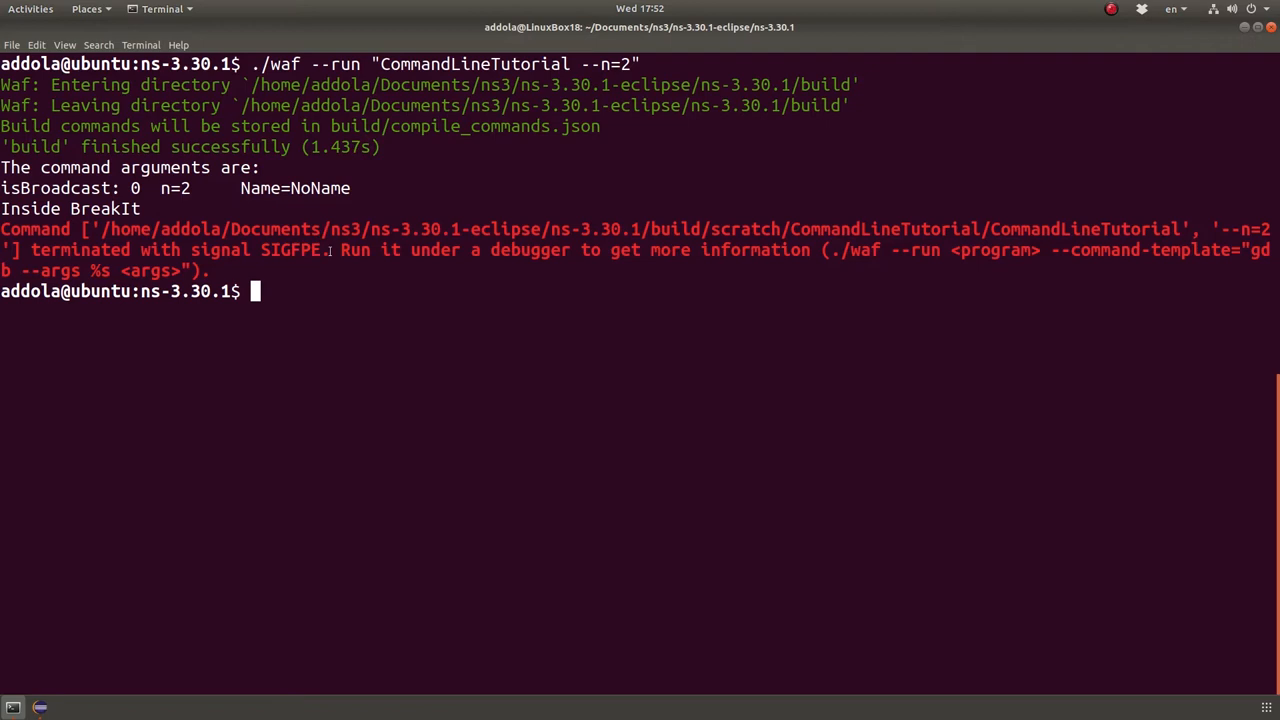
left_click_drag(325, 229, 320, 250)
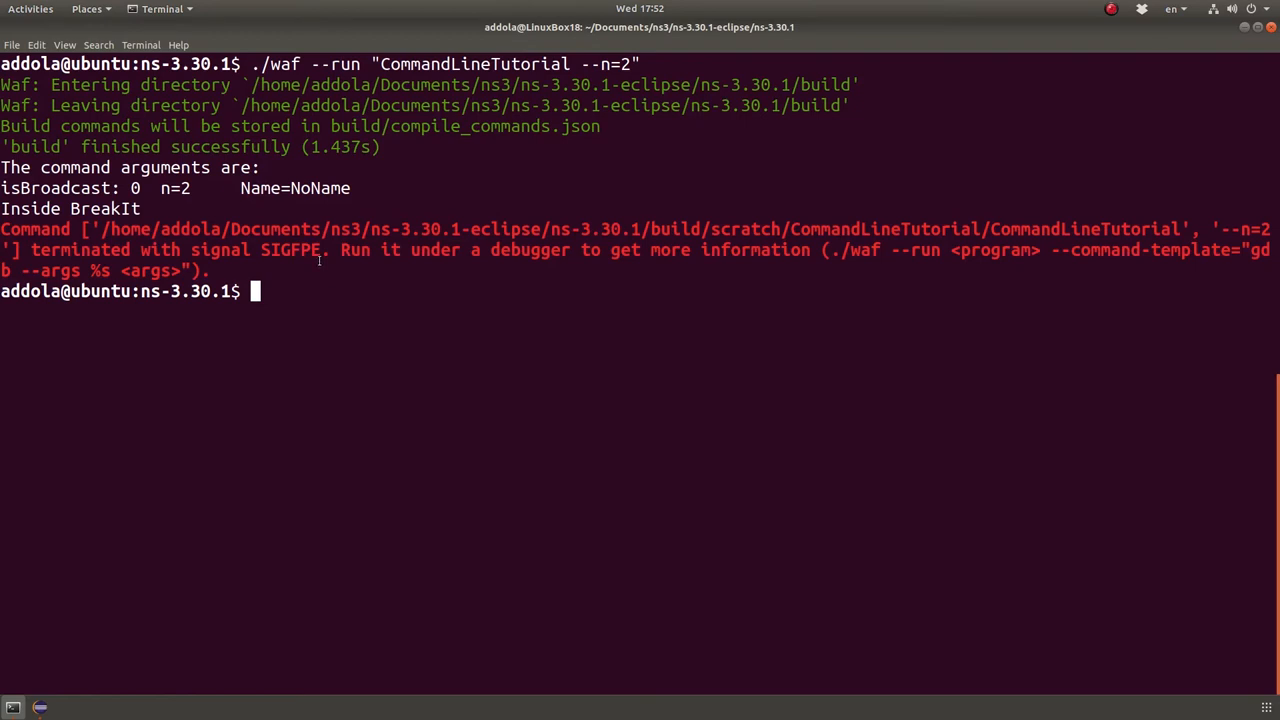
Step: Enter the ./waf --run CommandLineTutorial part of the command
type("c")
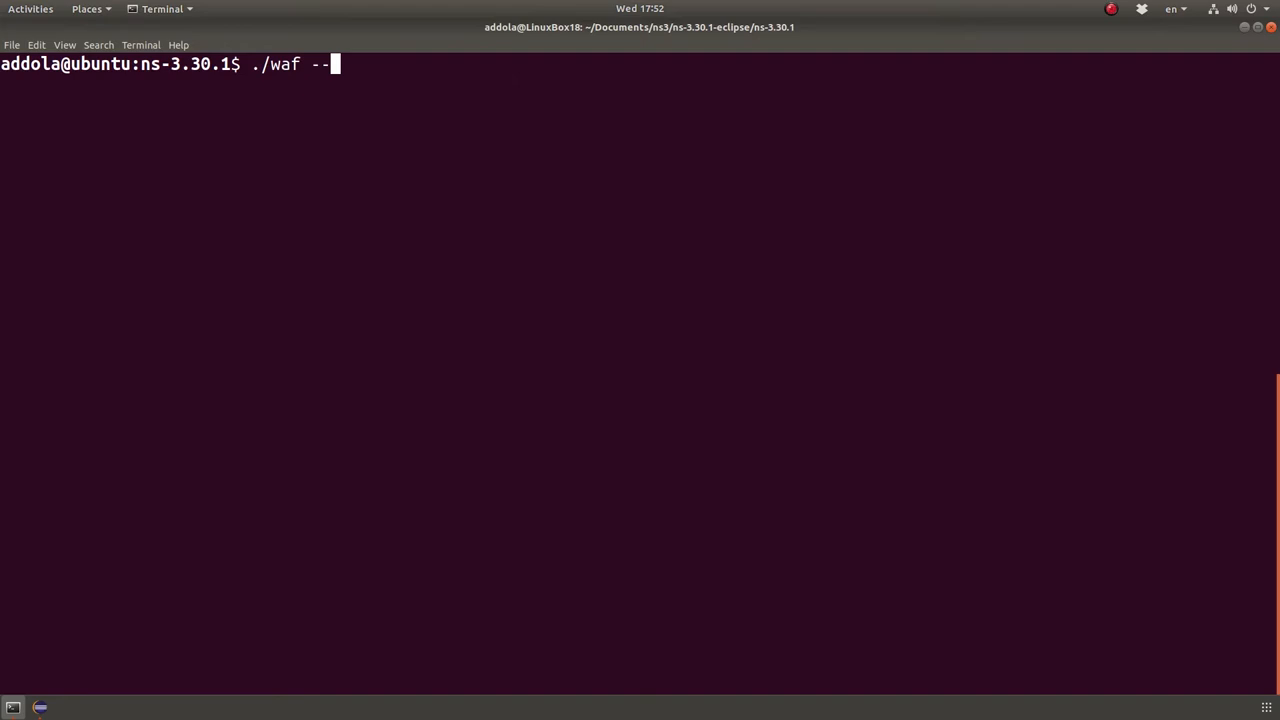
type("run")
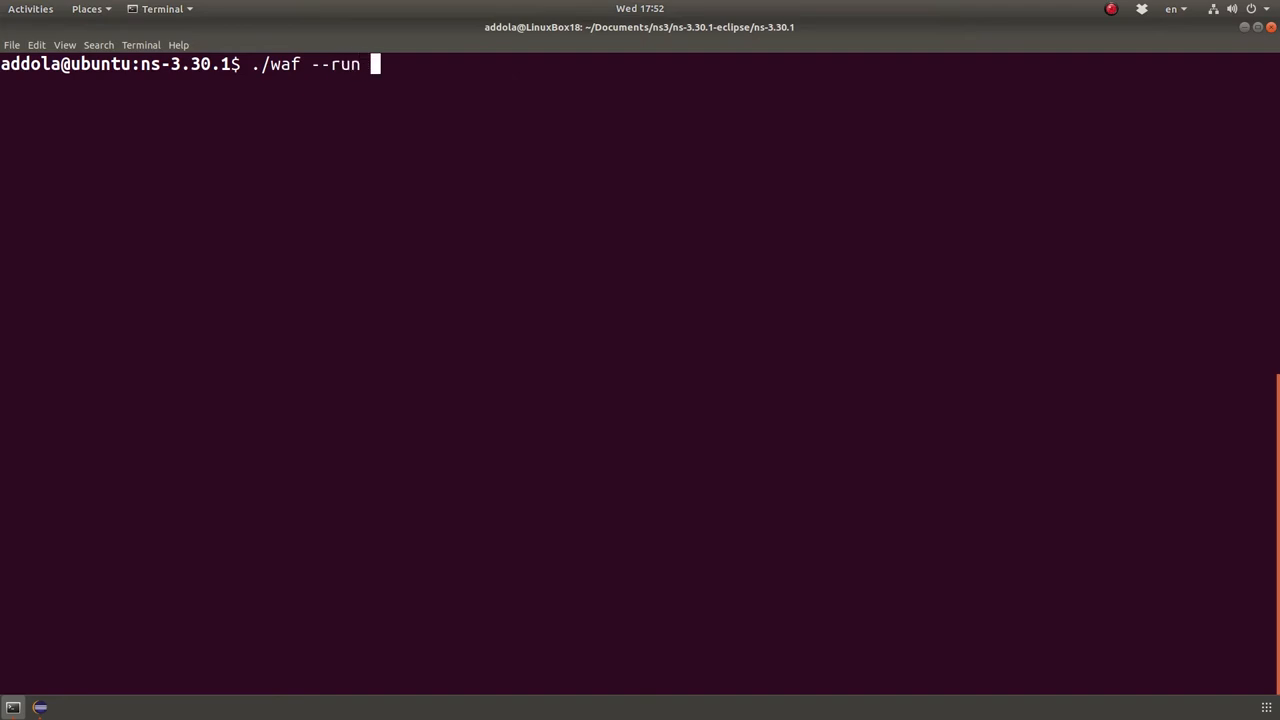
type("CommandL")
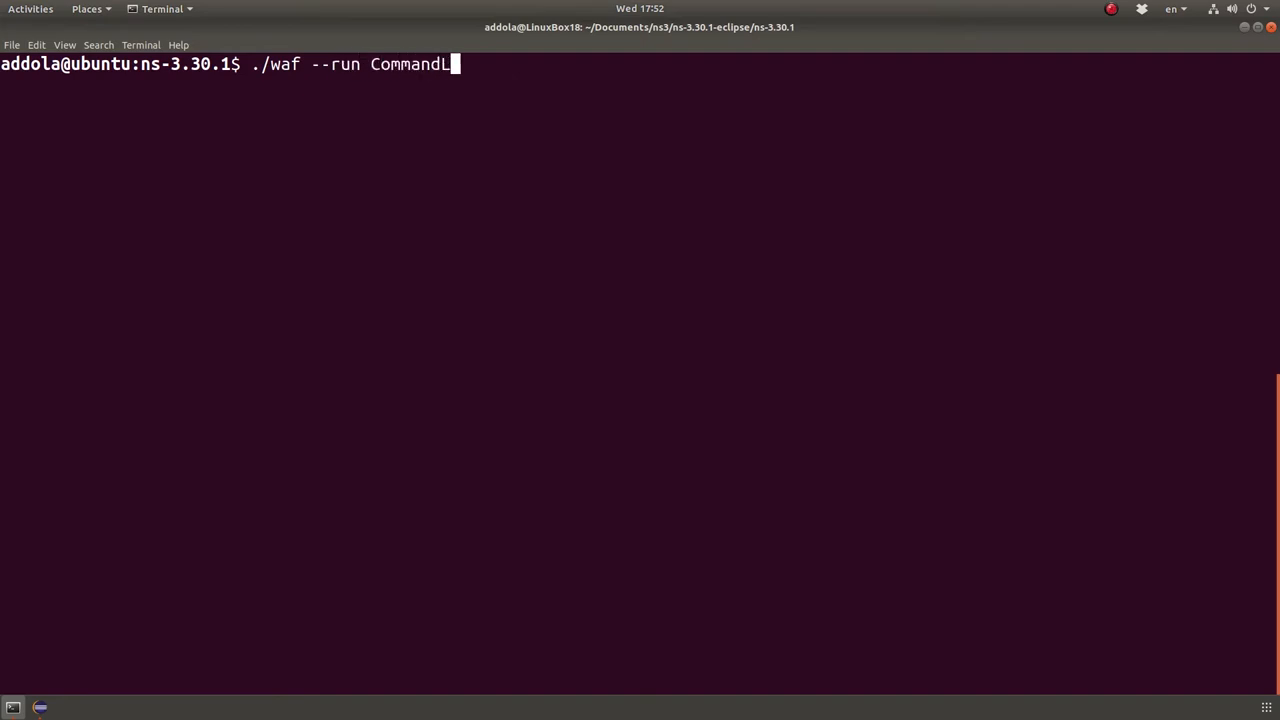
type("ineTuto")
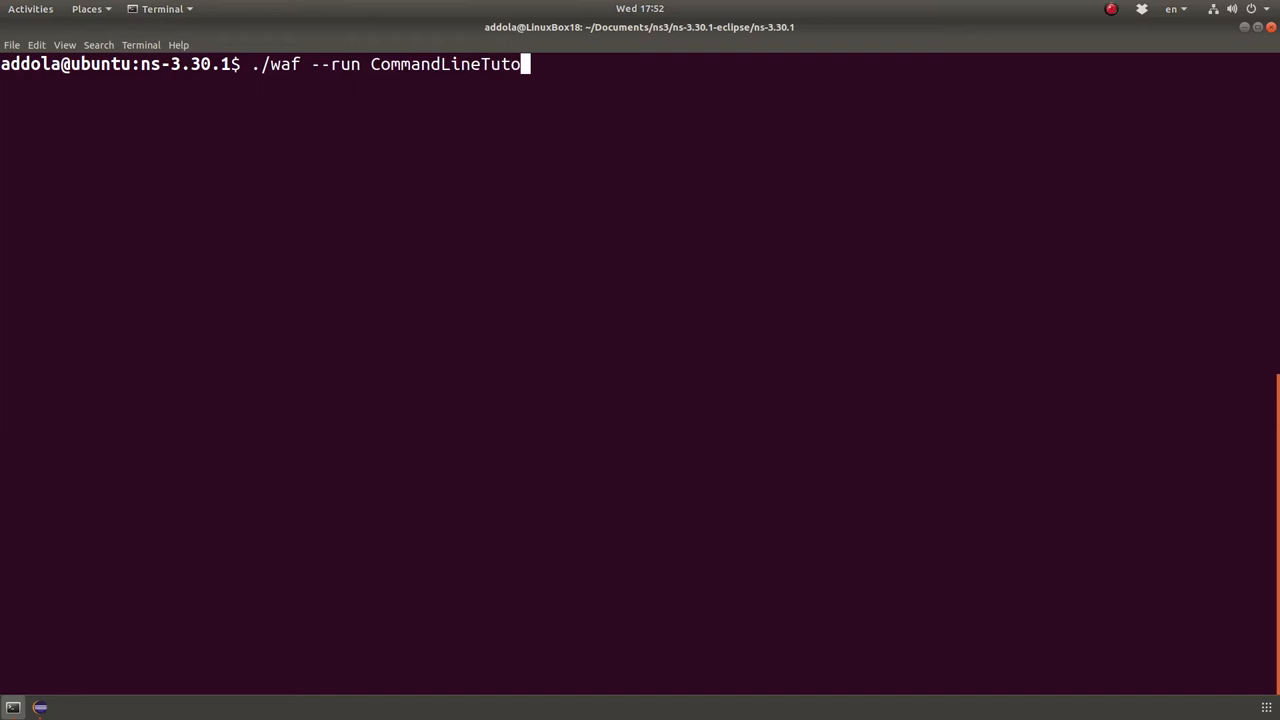
type("rial")
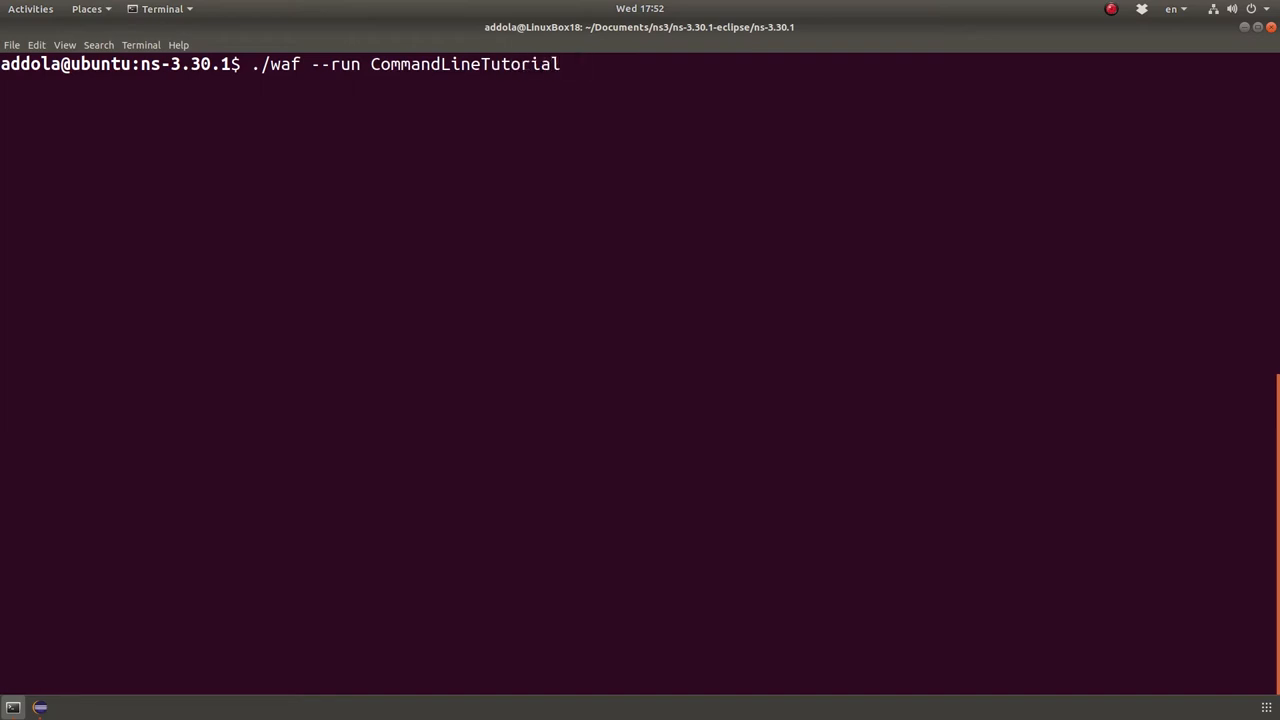
Step: Add --command-template="gdb --args %s --broadcast --n=2" so the program launches under gdb
type("--comma")
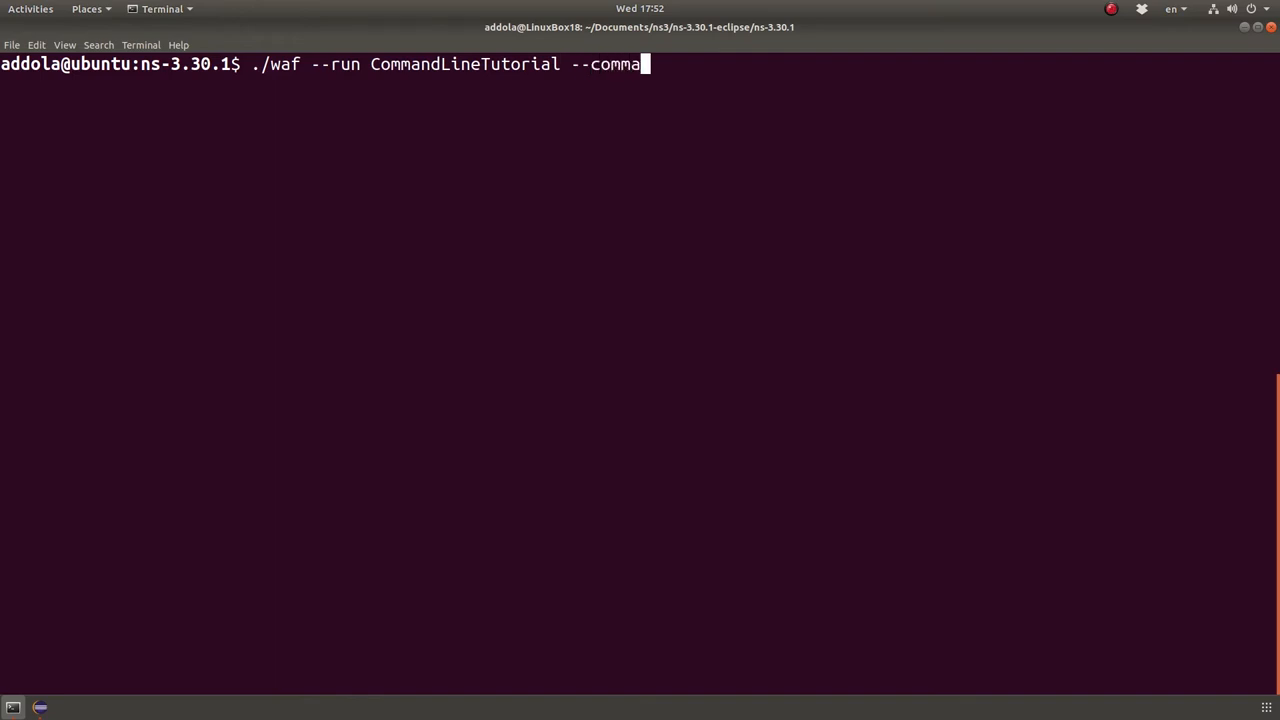
type("nd-tem")
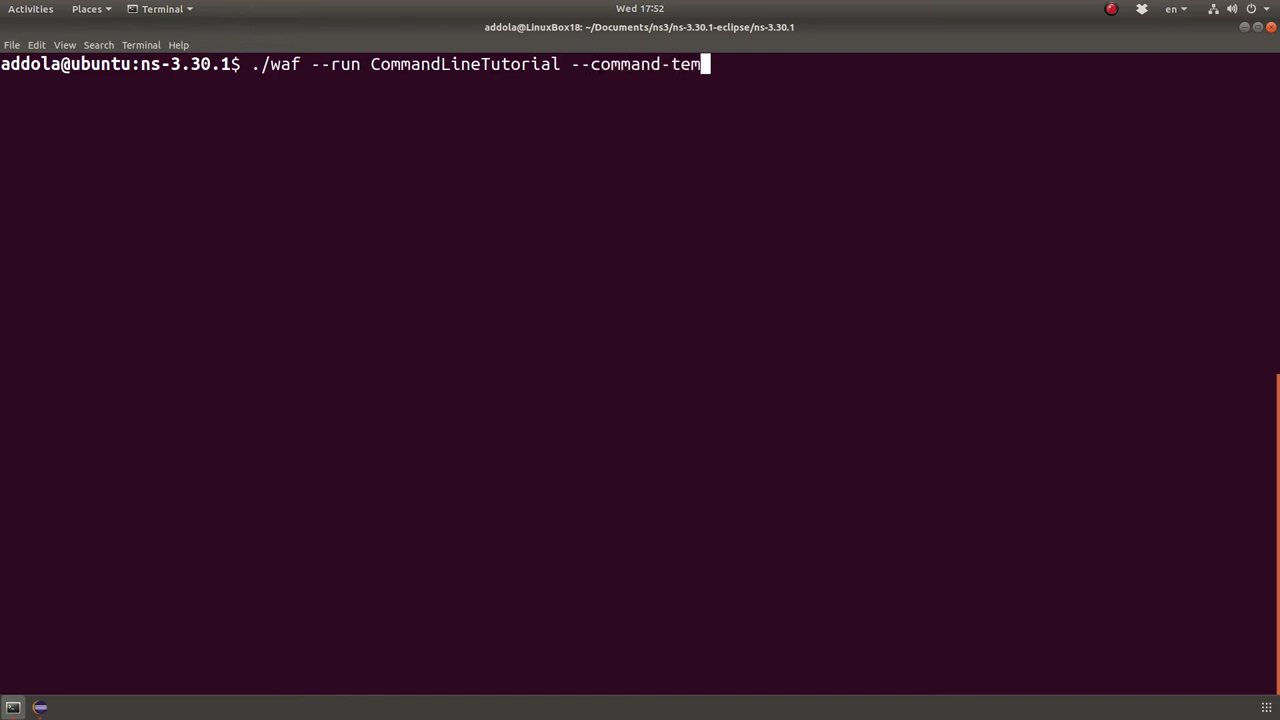
type("plate=\"gdb")
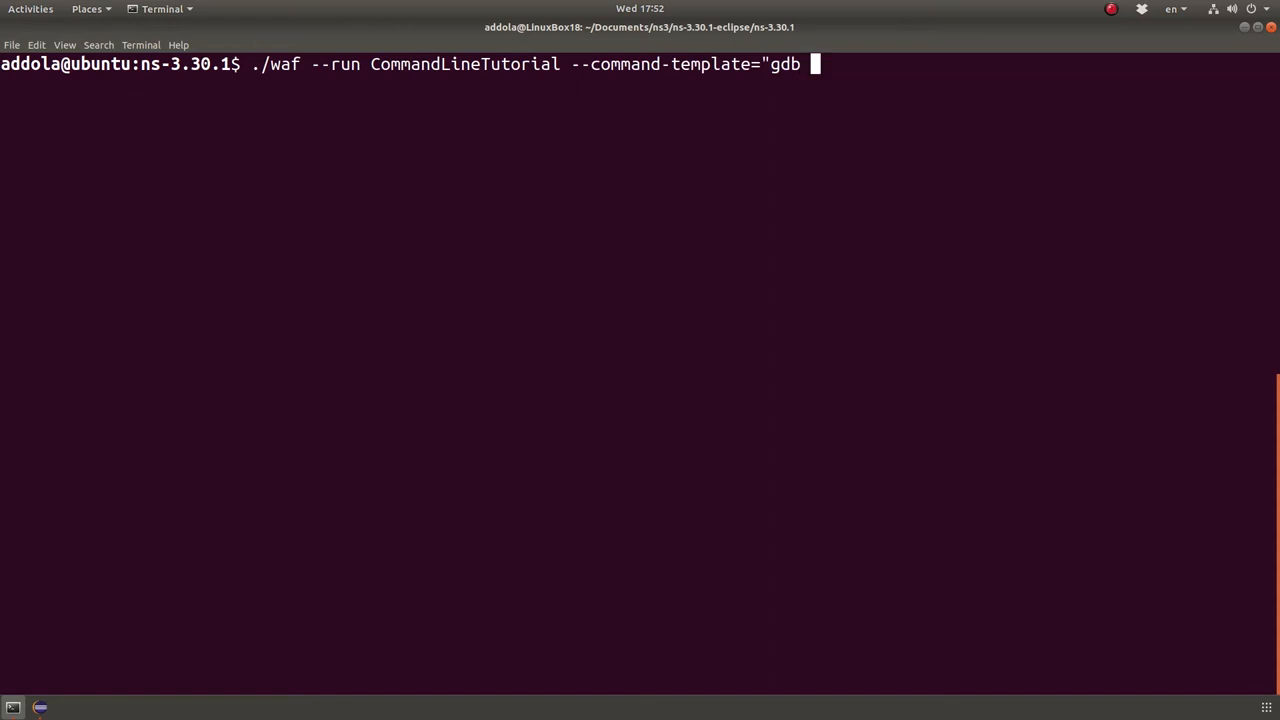
type("--args &")
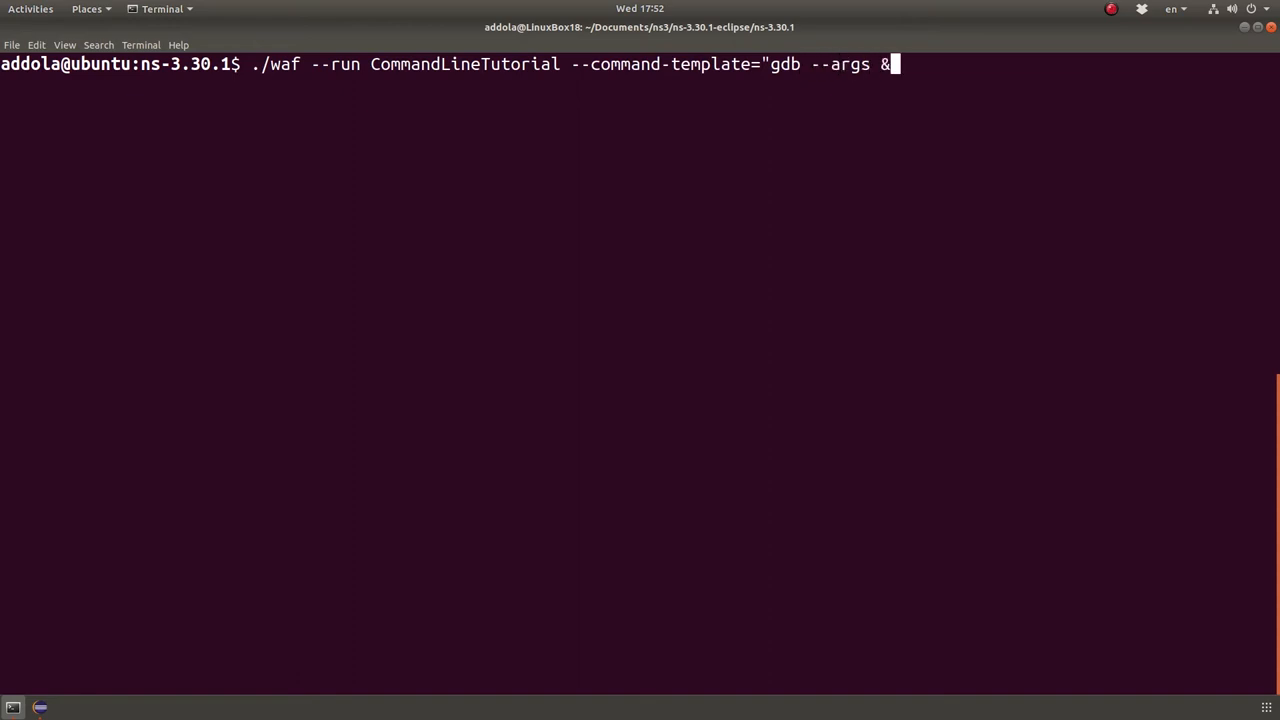
type("%s")
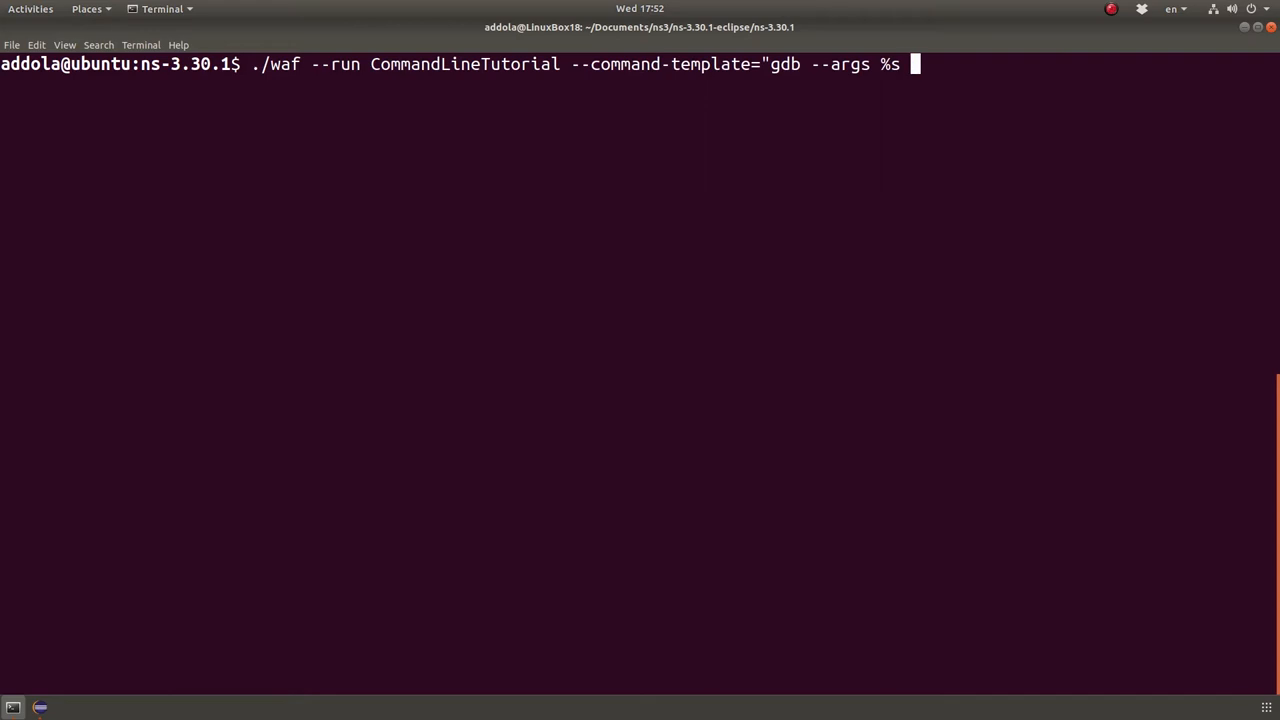
type("--broad")
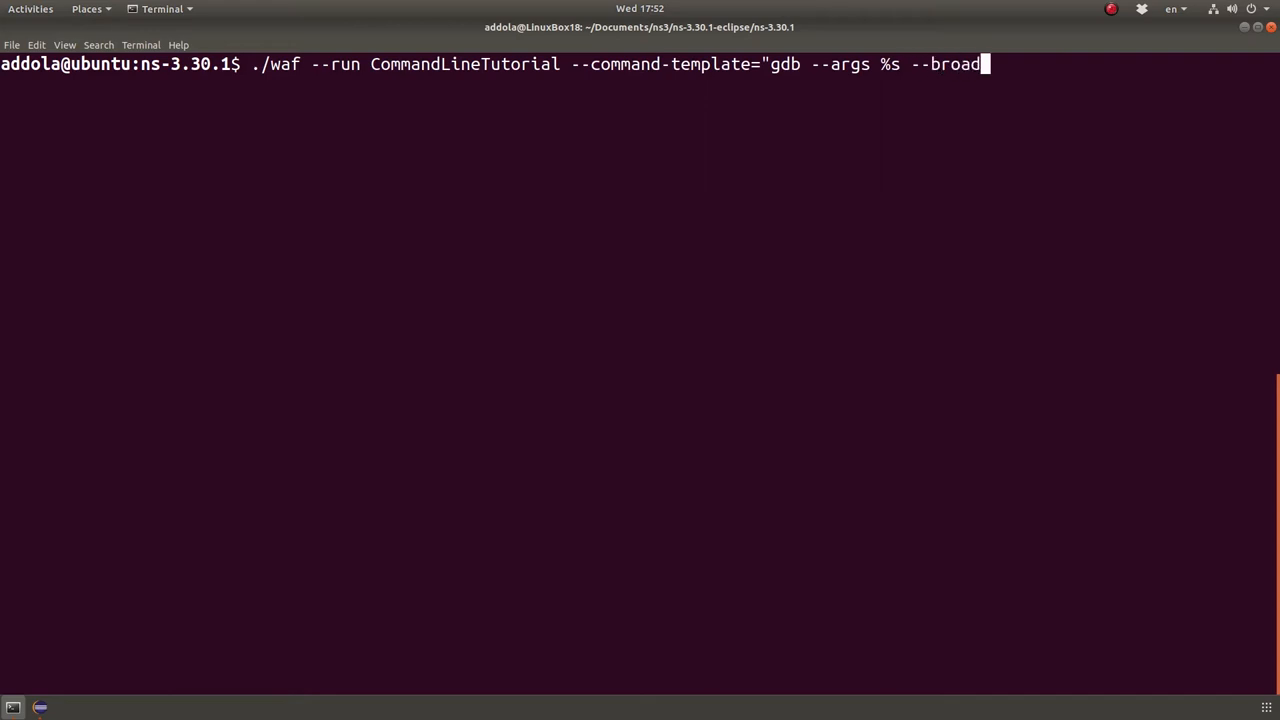
type("cast")
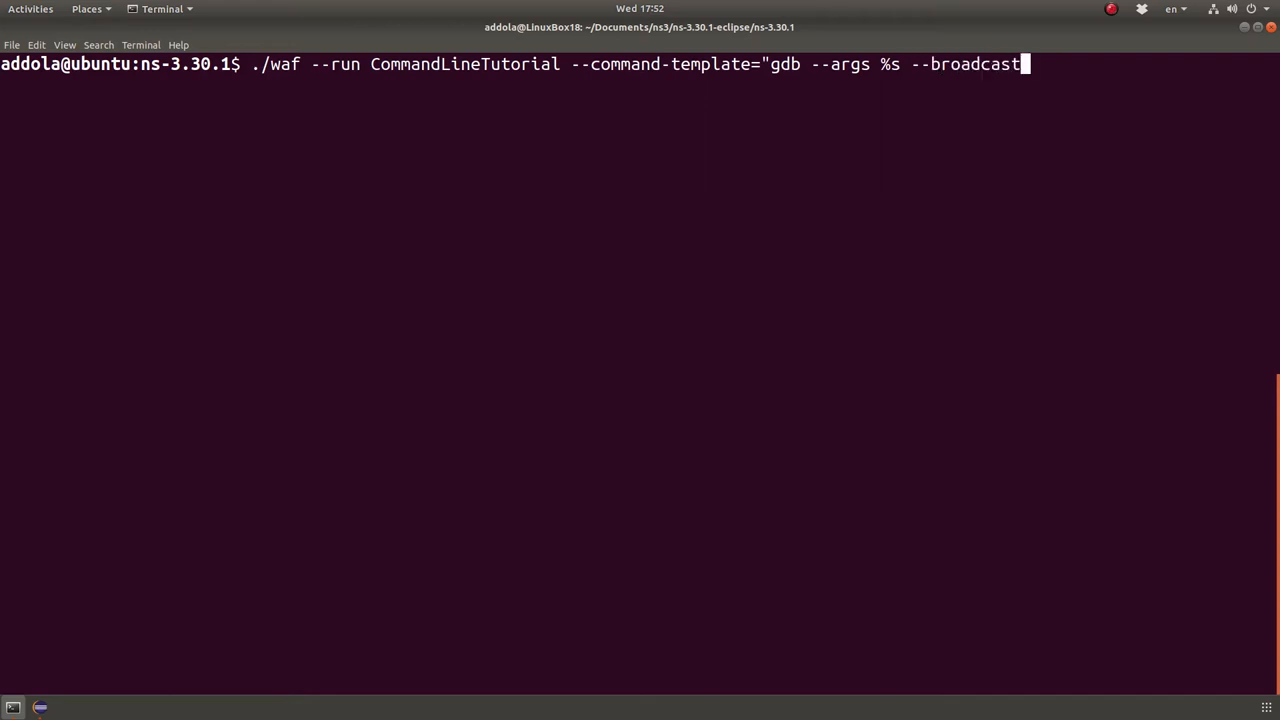
type("--n=2")
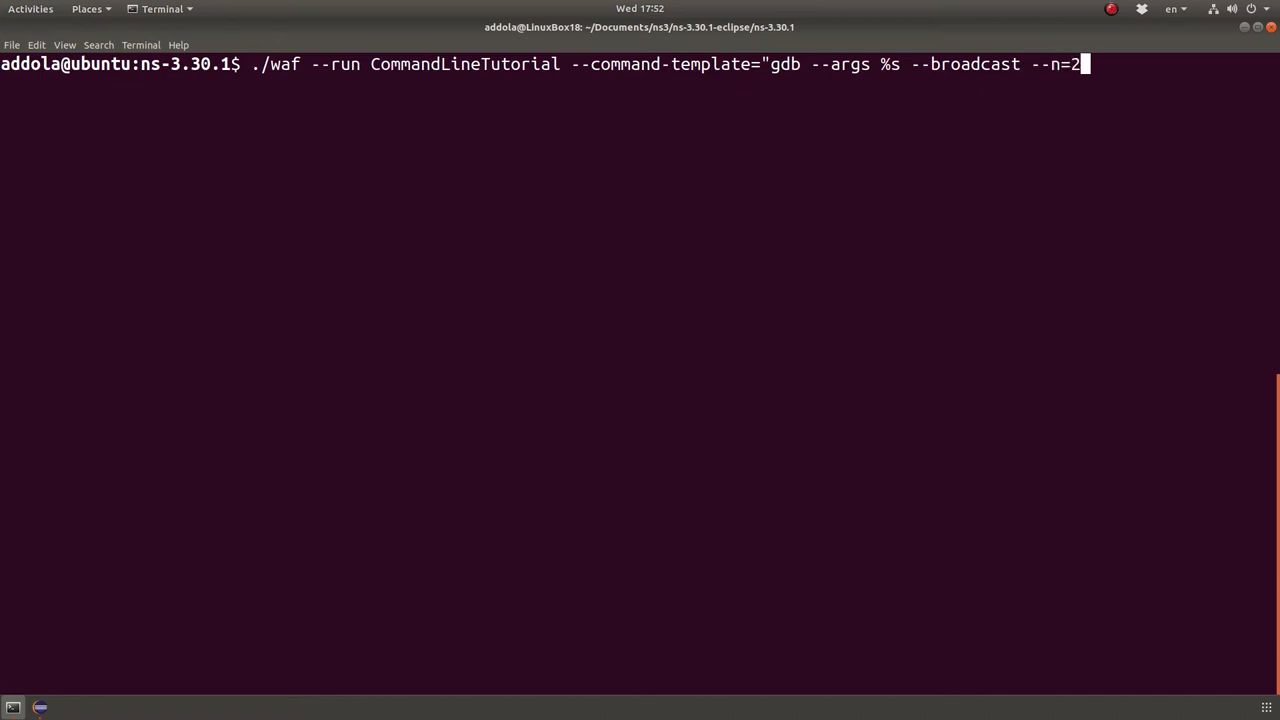
type("\"")
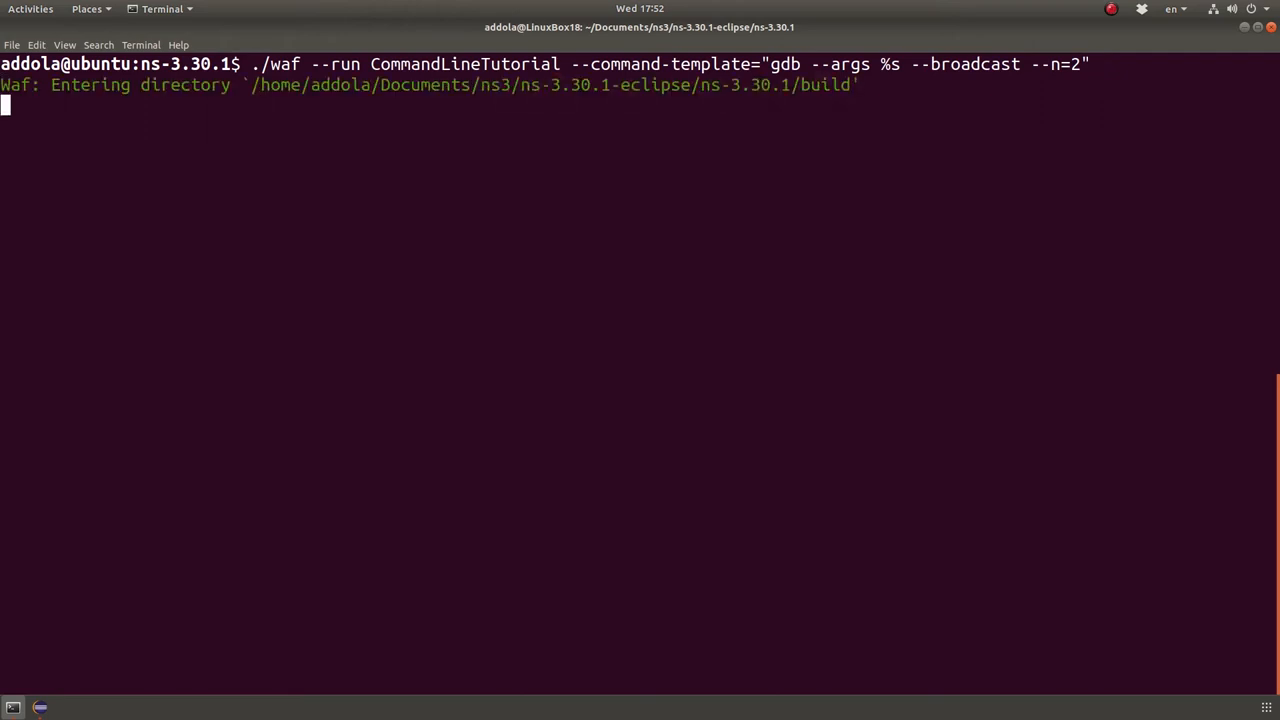
Step: Start the gdb session and run the program until SIGFPE stops it in BreakIt at command-example.cc line 8
key("Return")
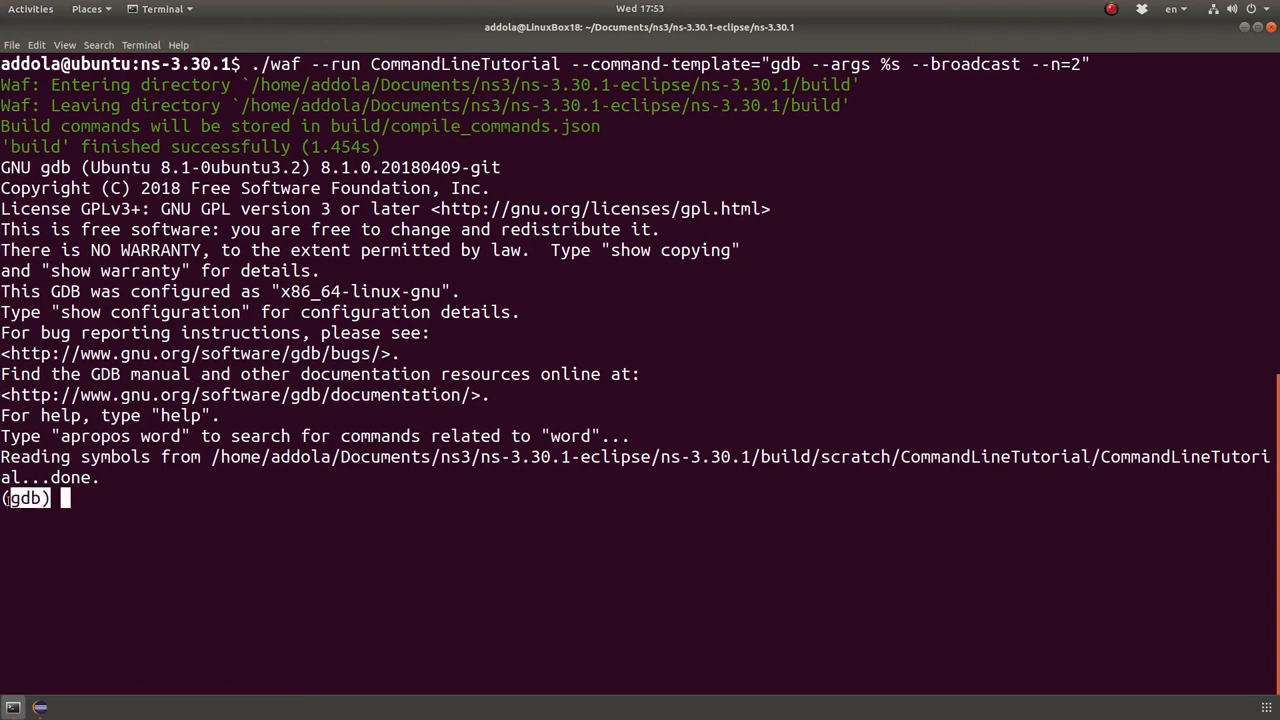
type("r")
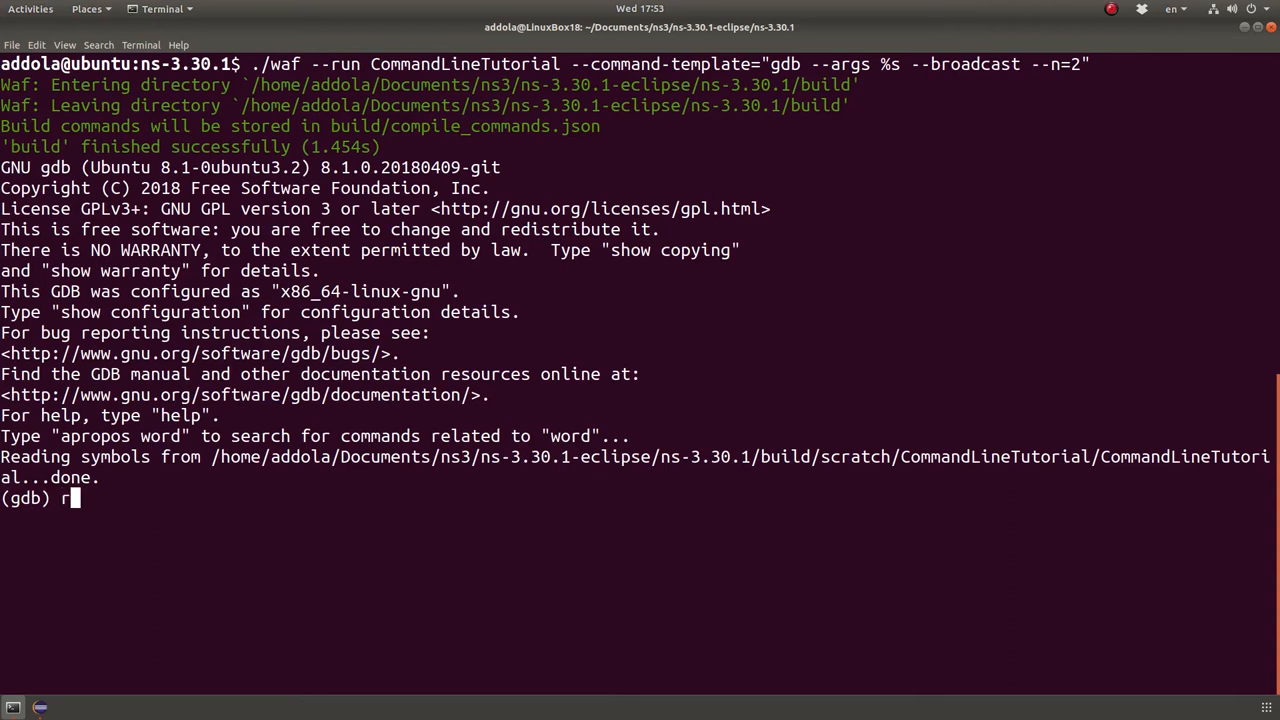
type("un")
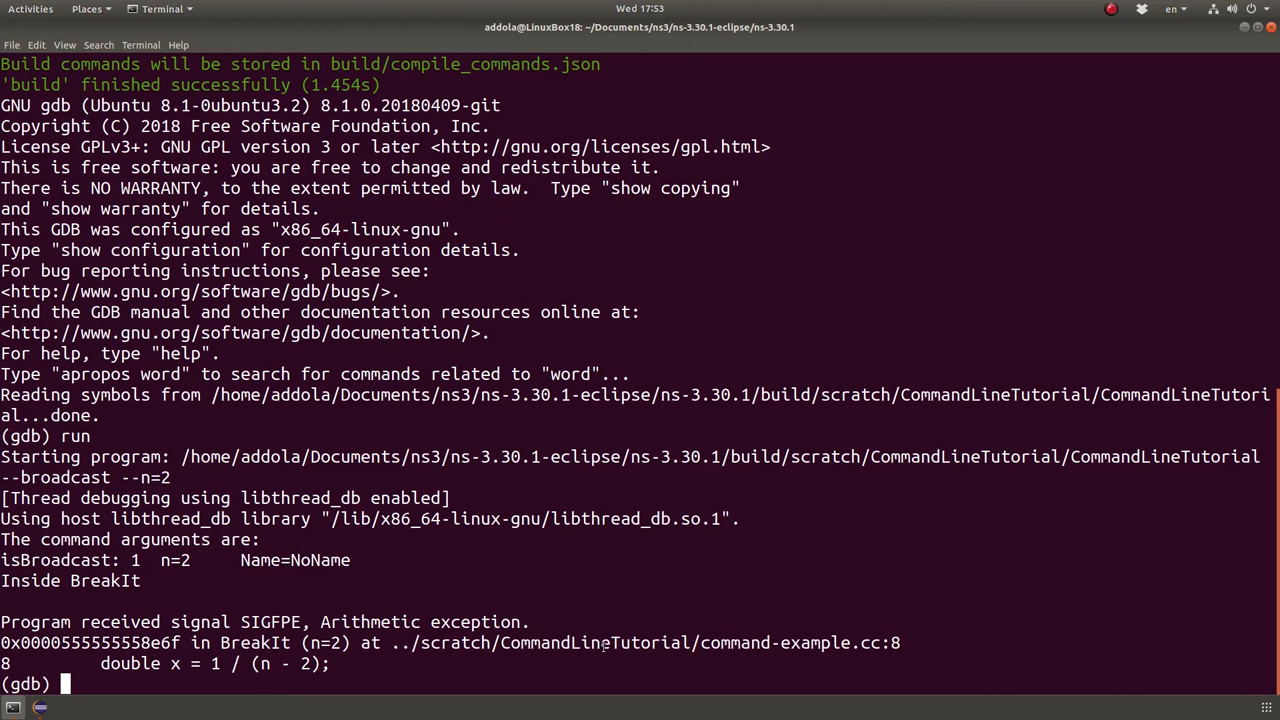
Step: Show the backtrace with bt and highlight the BreakIt frame and the event object address
type("bt")
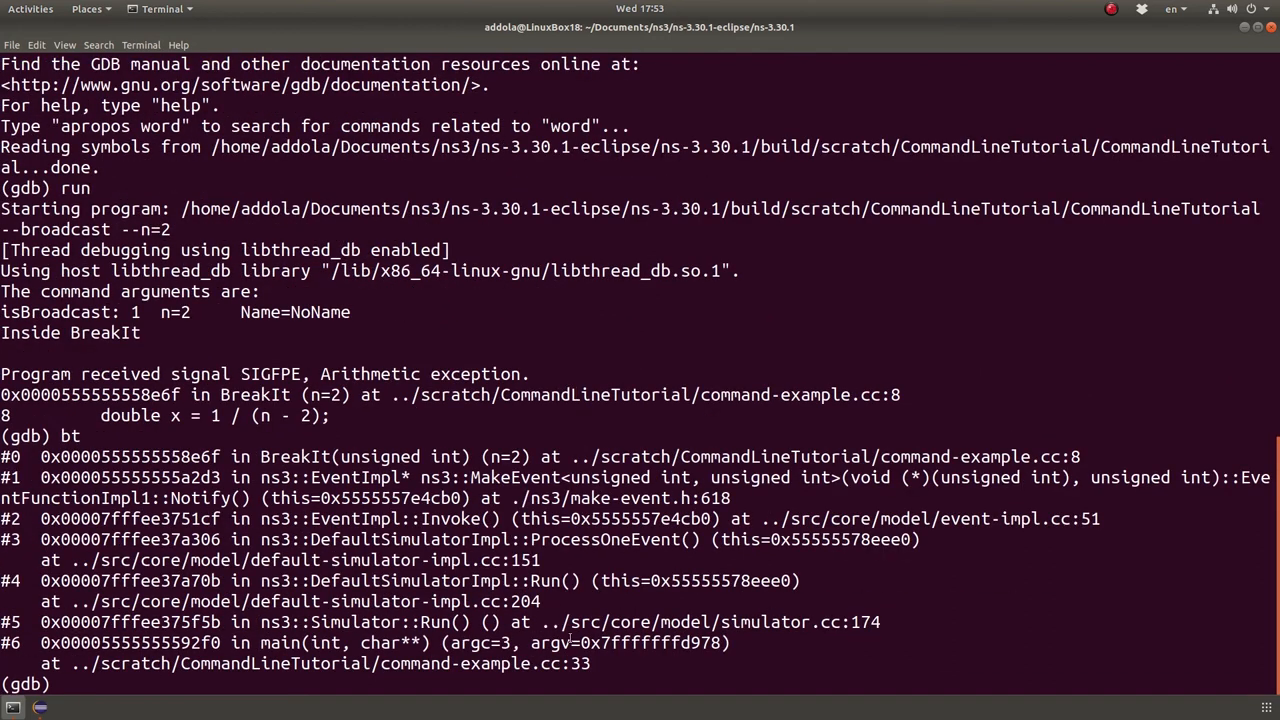
double_click(410, 581)
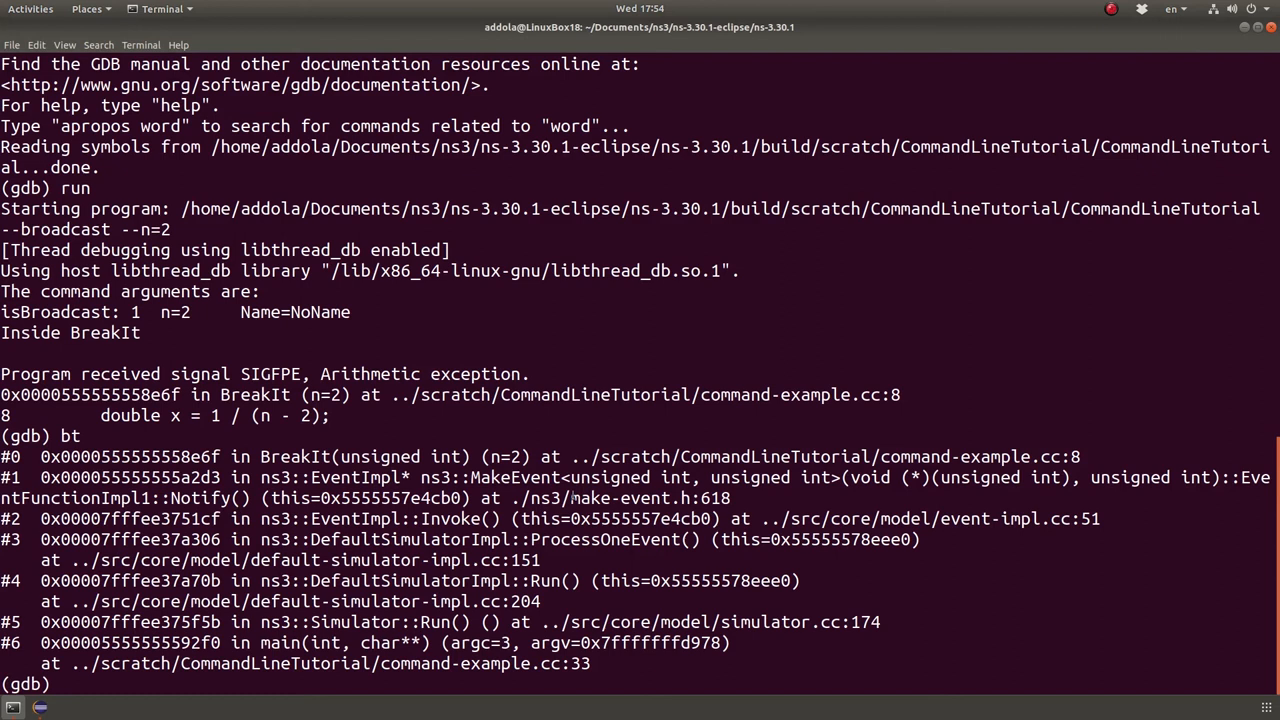
double_click(365, 498)
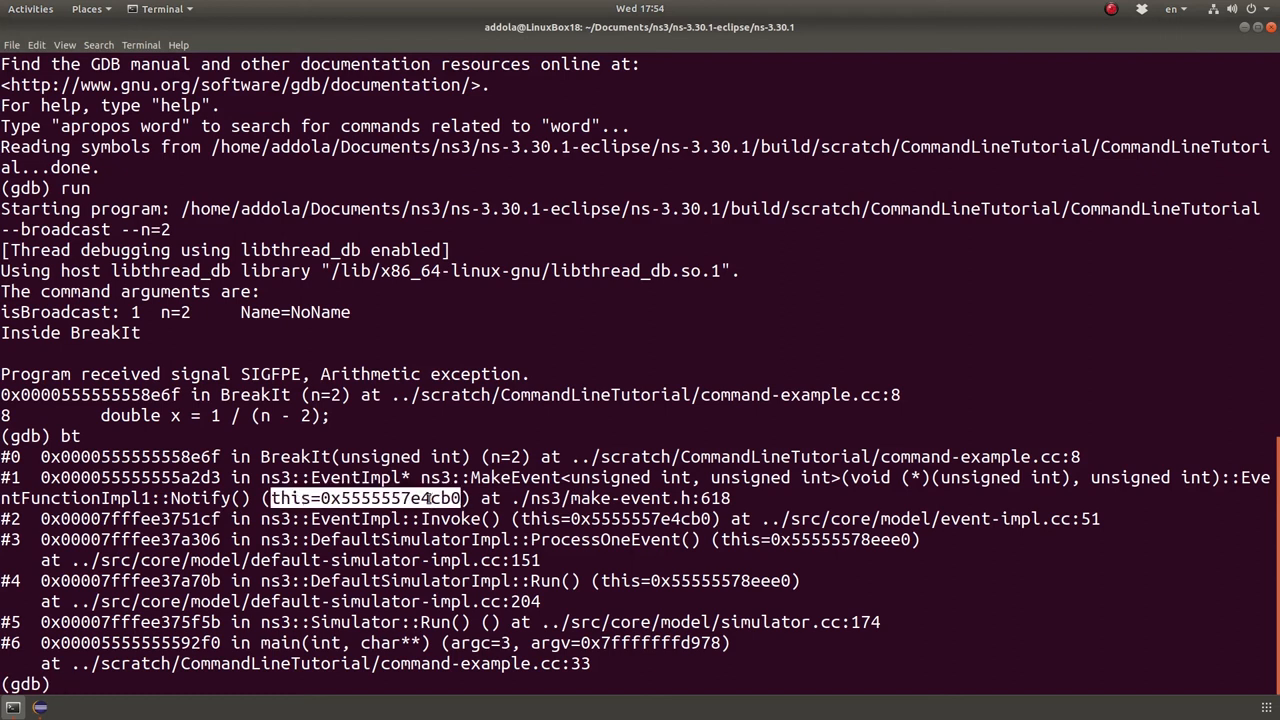
mouse_move(597, 434)
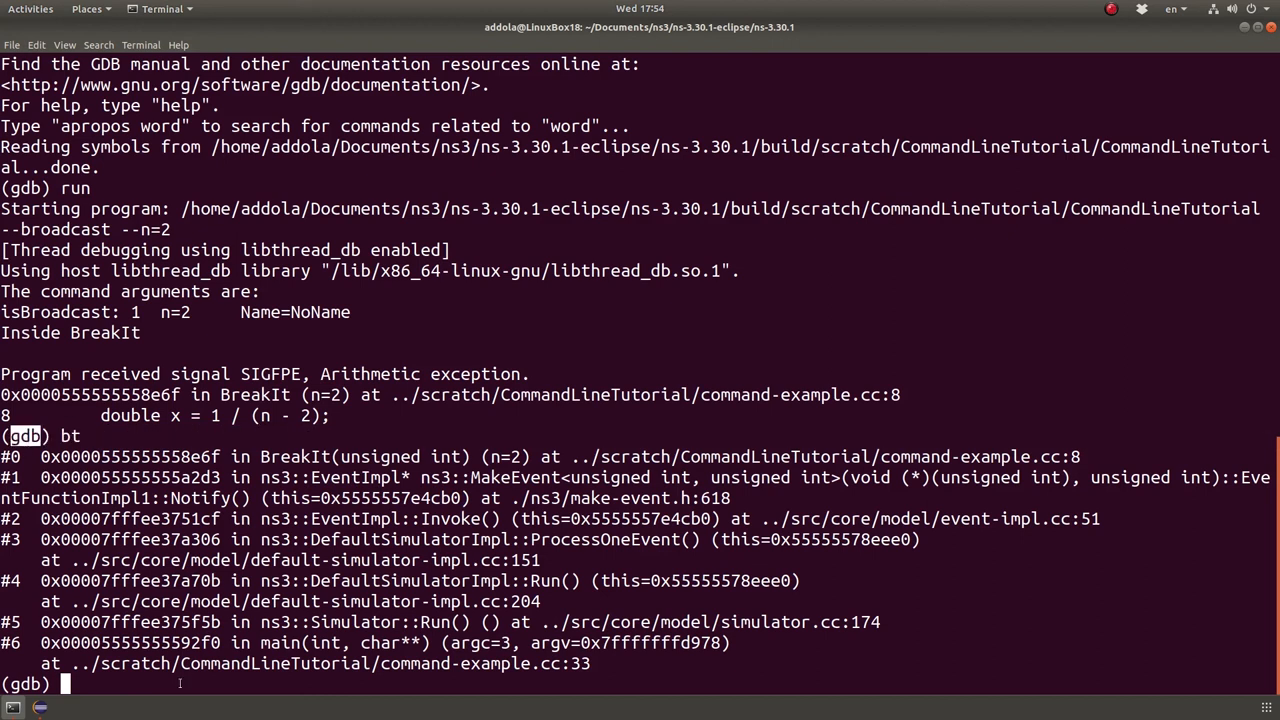
Step: List gdb's info subcommands, leave the pager, and highlight line 8 of command-example.cc
type("i")
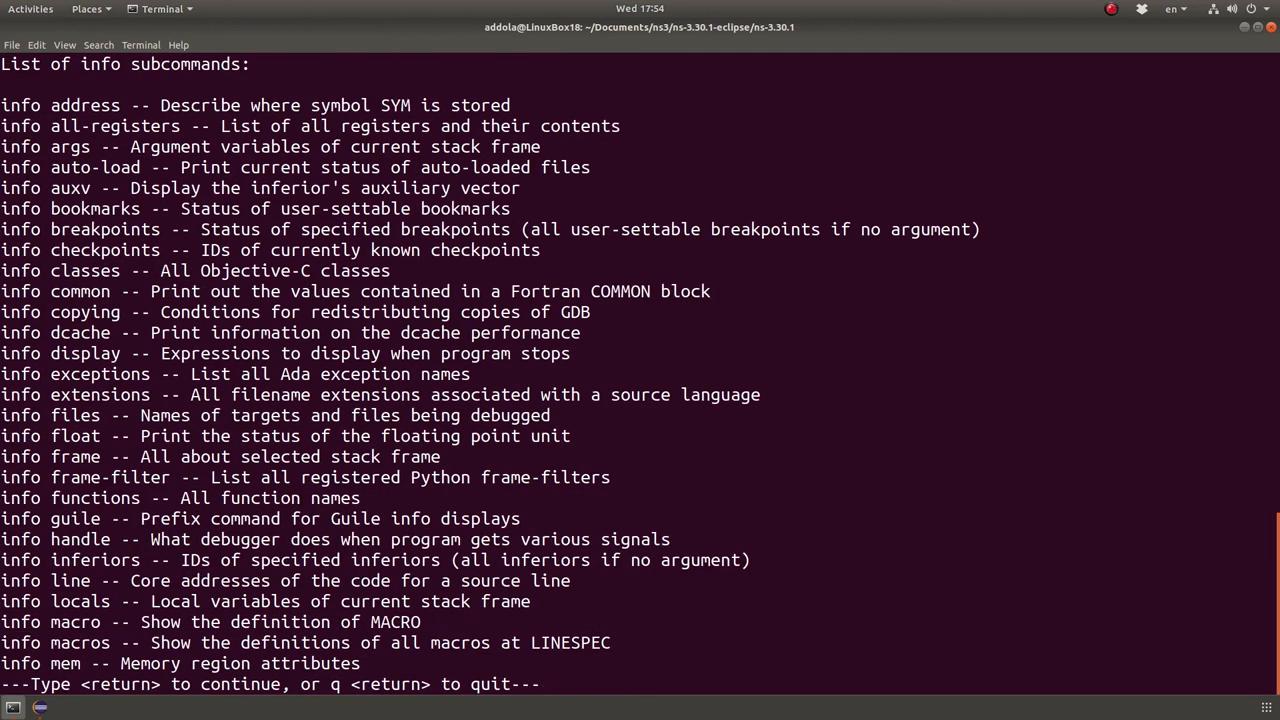
type("q")
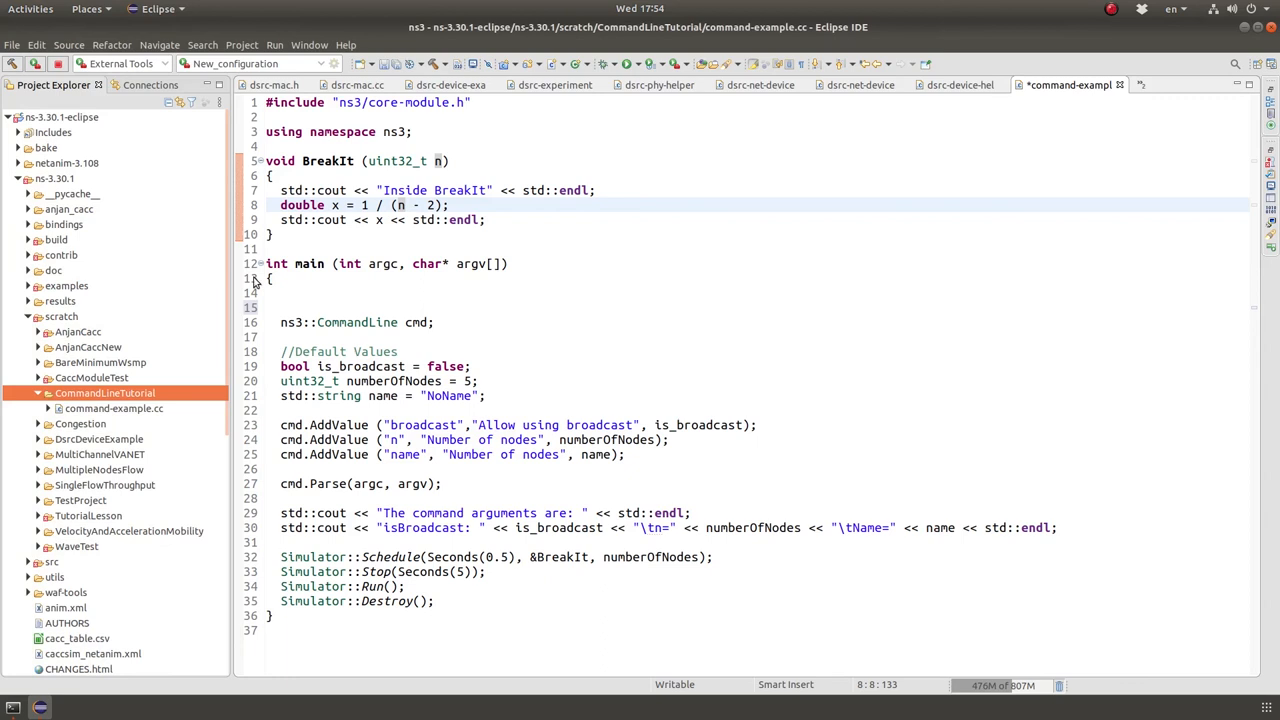
left_click_drag(332, 205, 451, 205)
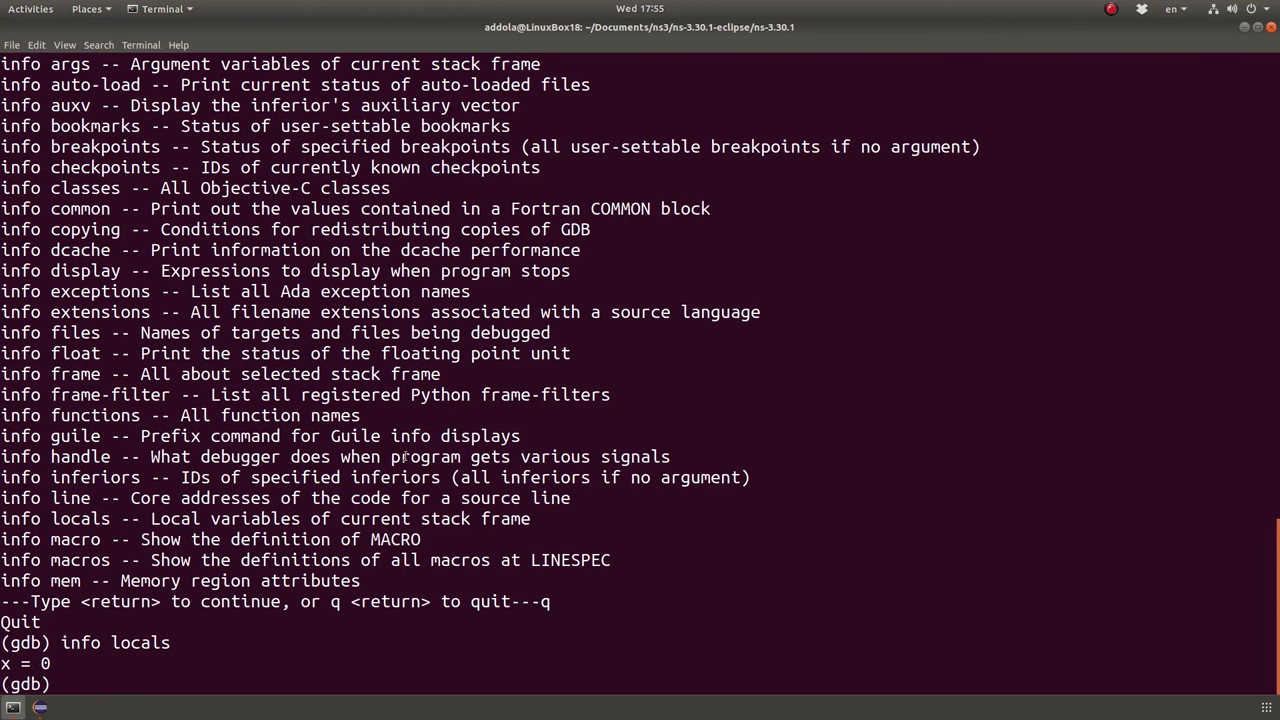
mouse_move(91, 675)
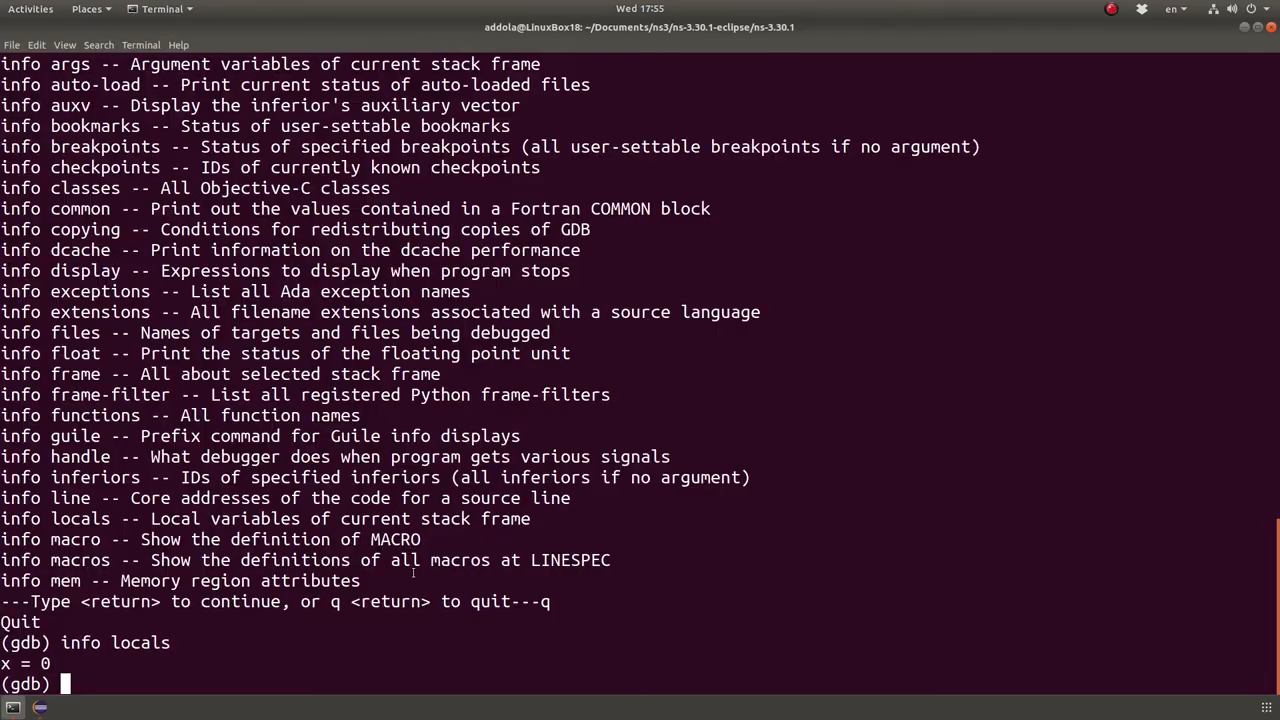
Step: Quit gdb to return to the ns-3.30.1 shell prompt
type("quit")
type("clear")
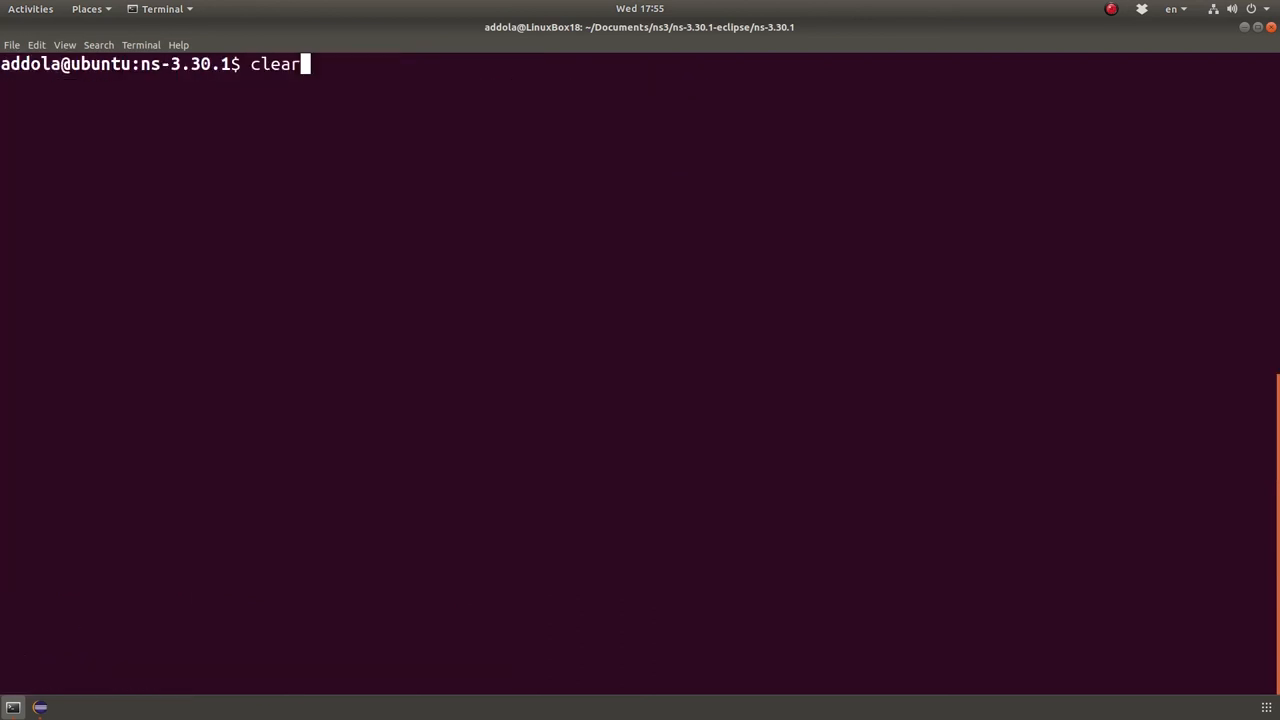
Step: Recall the waf gdb command for CommandLineTutorial and highlight its --broadcast --n=2 arguments
type("./waf --run CommandLineTutorial --command-template=\"gdb --args %s --broadcast --n=2\"")
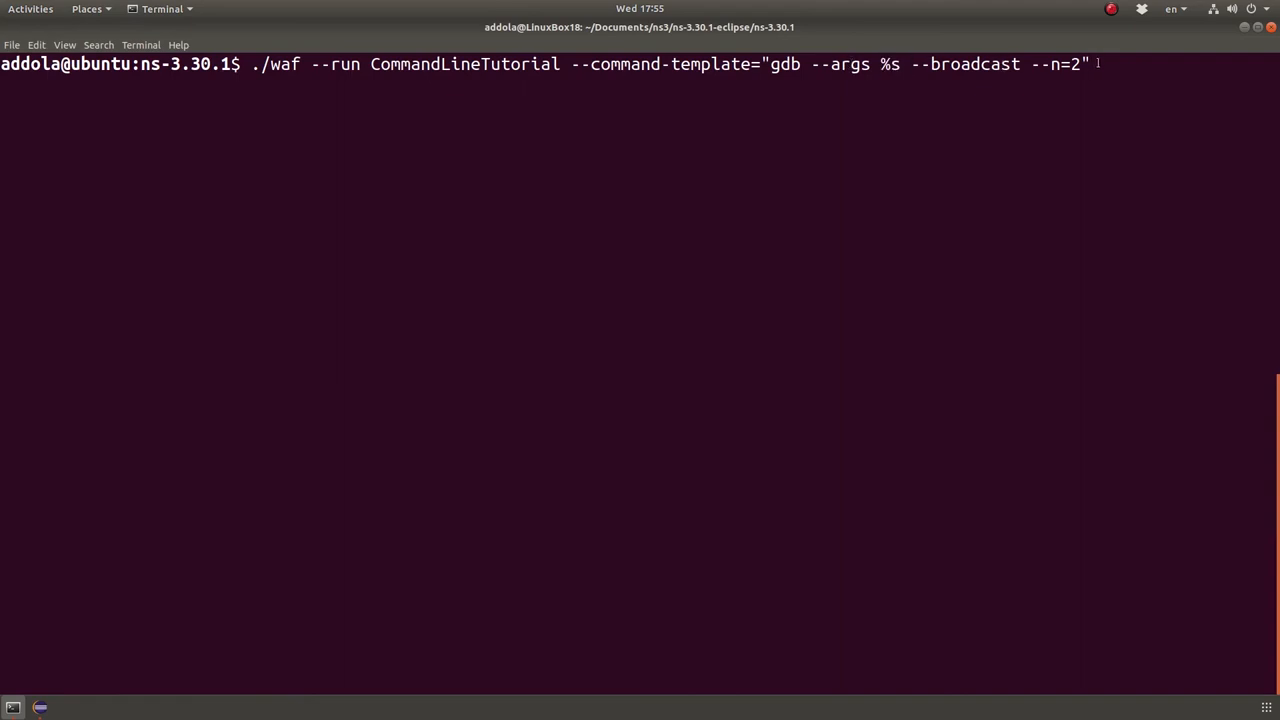
left_click_drag(900, 64, 1078, 64)
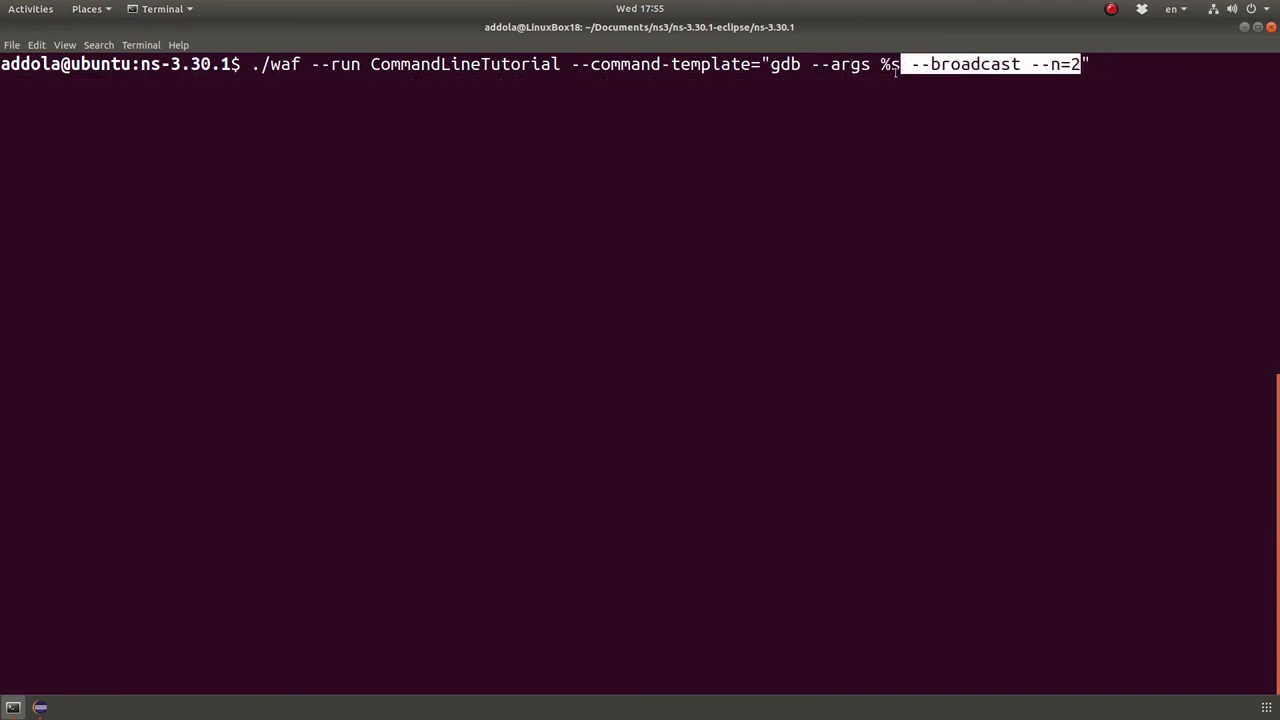